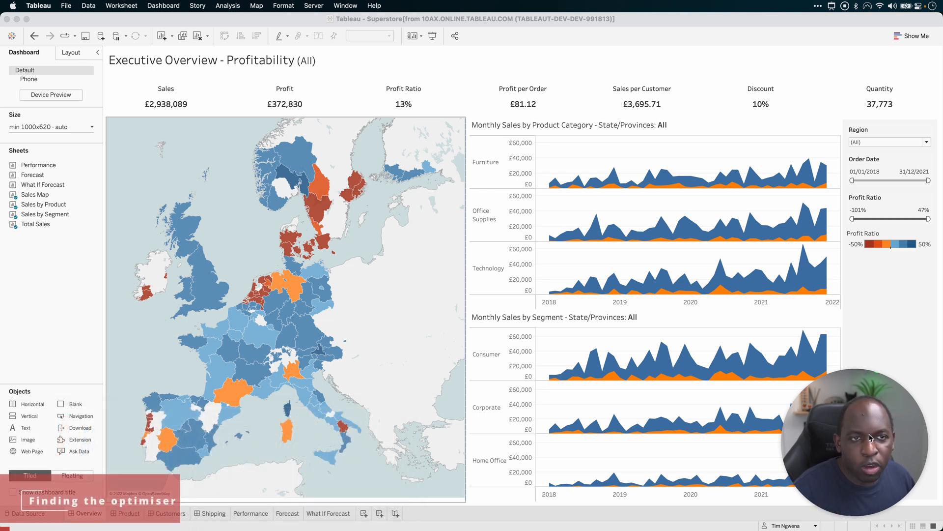
Step: Open the Publish Workbook to Tableau Online dialog for Superstore in Samples
{"action": "left_click", "coordinate": [314, 6]}
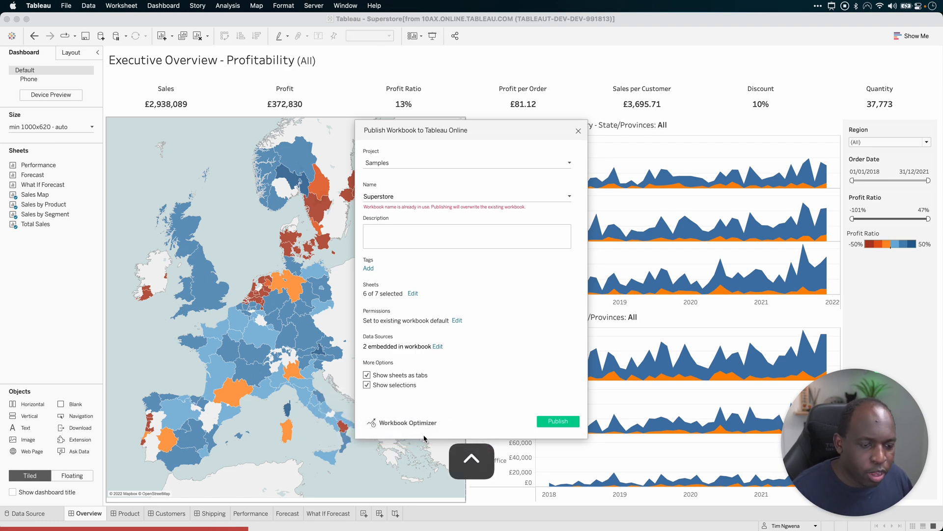
Step: Run Workbook Optimizer on Superstore: 10 of 12 checks pass
{"action": "left_click", "coordinate": [406, 423]}
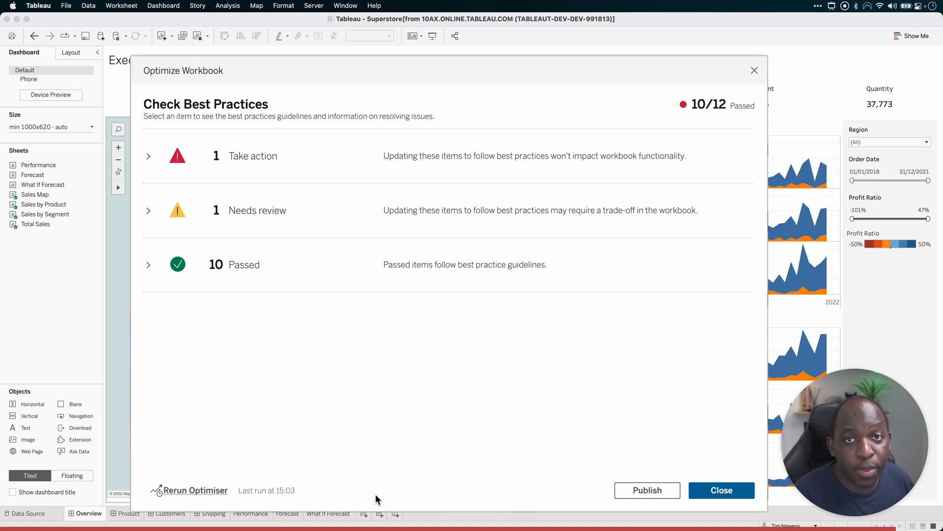
{"action": "mouse_move", "coordinate": [519, 469]}
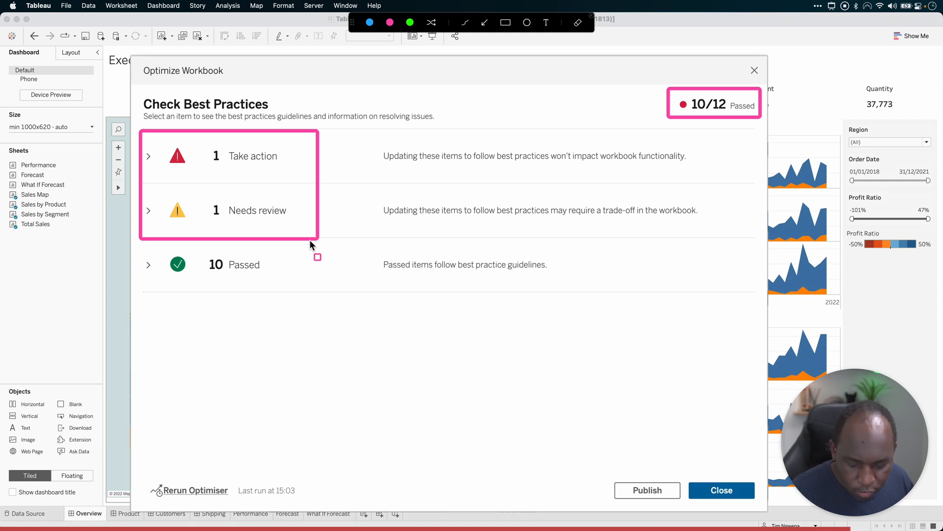
Step: Expand the review and action findings to see unused fields in Sales Target and Sample - Superstore
{"action": "left_click", "coordinate": [148, 155]}
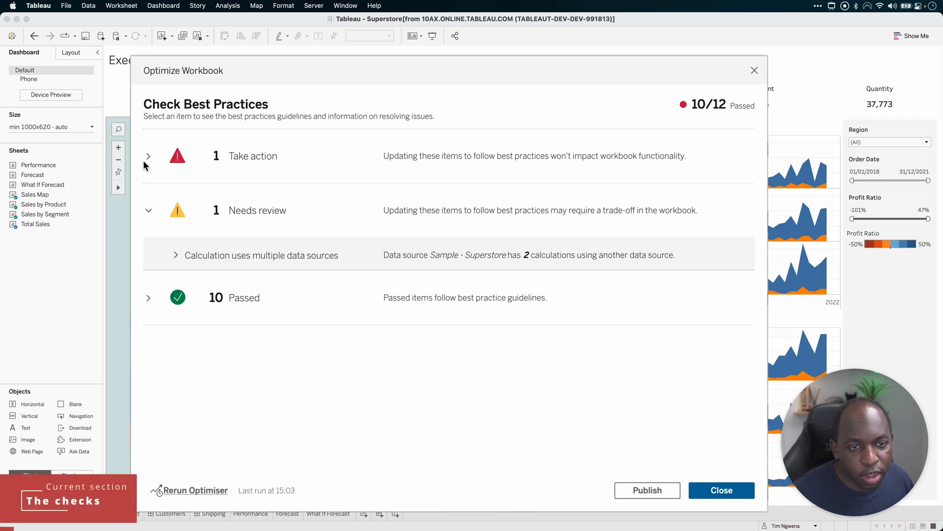
{"action": "left_click", "coordinate": [148, 156]}
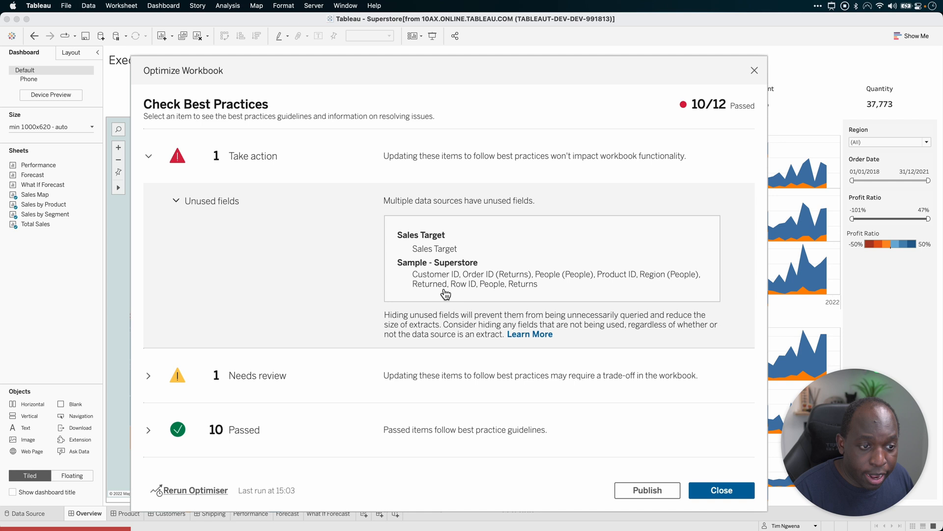
{"action": "mouse_move", "coordinate": [423, 285]}
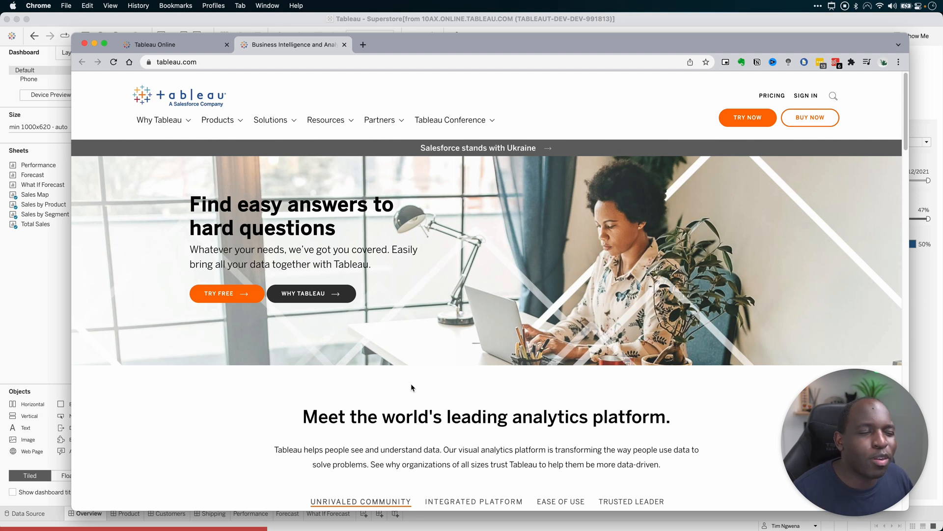
{"action": "mouse_move", "coordinate": [391, 226]}
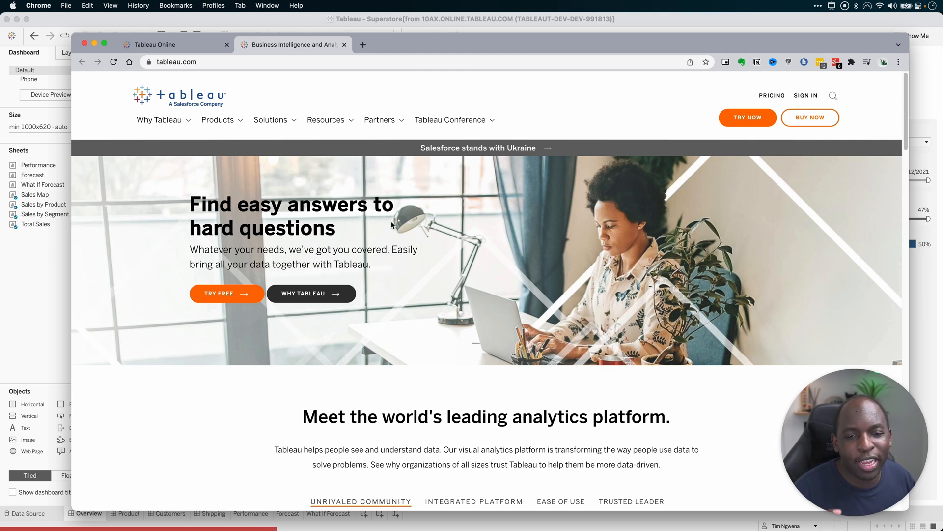
{"action": "mouse_move", "coordinate": [466, 184]}
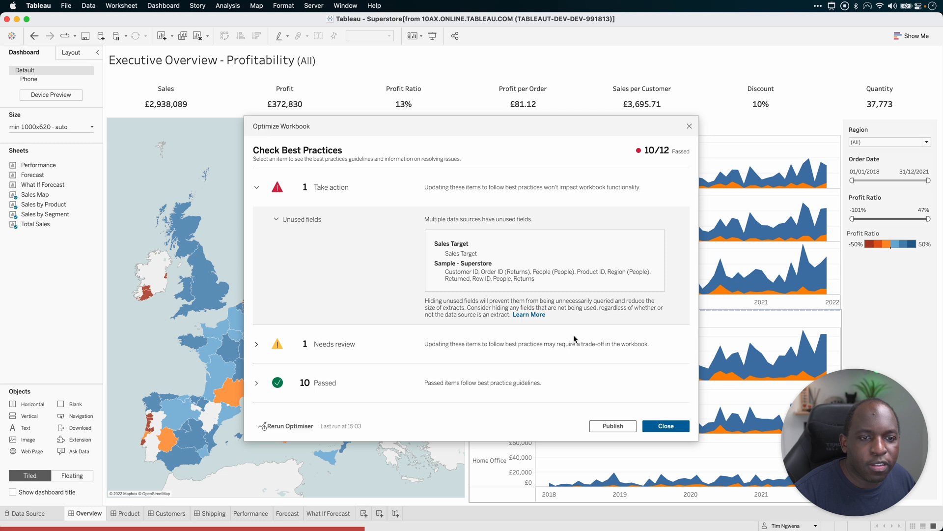
{"action": "mouse_move", "coordinate": [471, 186]}
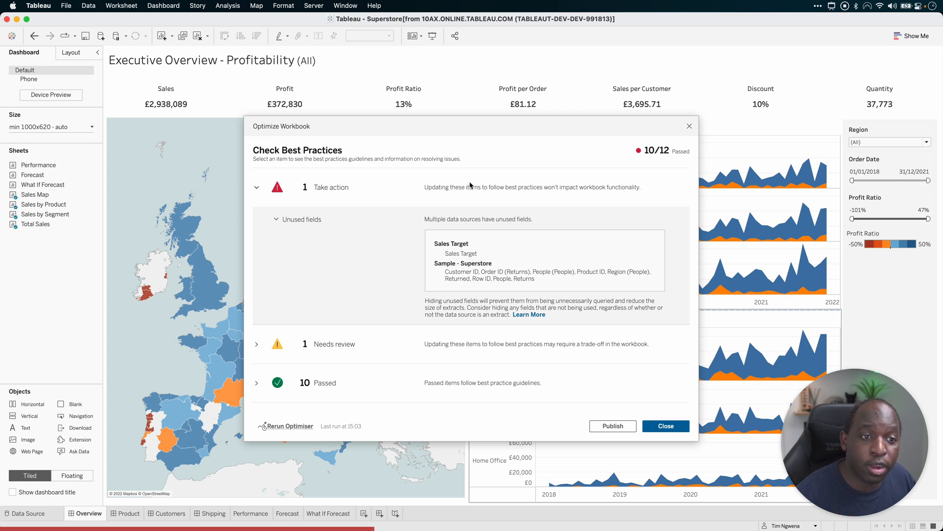
{"action": "mouse_move", "coordinate": [555, 328]}
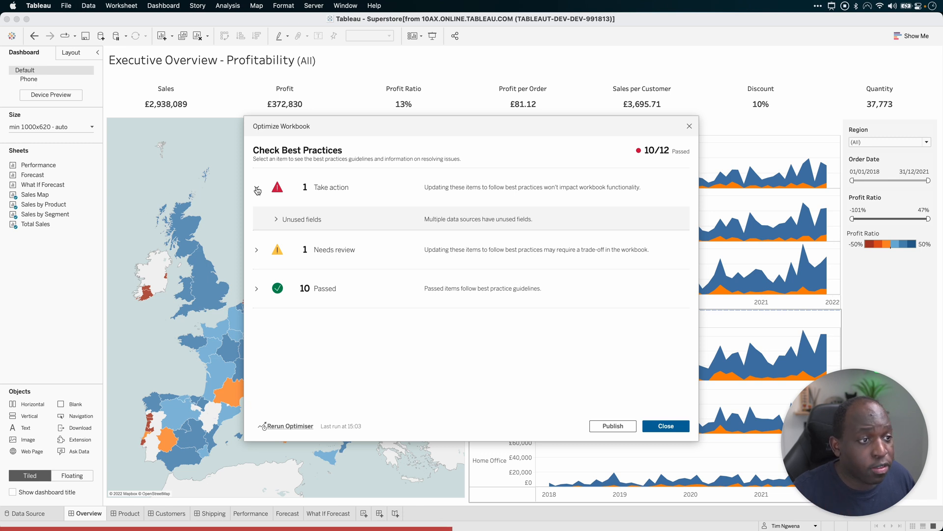
Step: Expand Needs review to show two Sample - Superstore calculations using another data source
{"action": "left_click", "coordinate": [257, 187]}
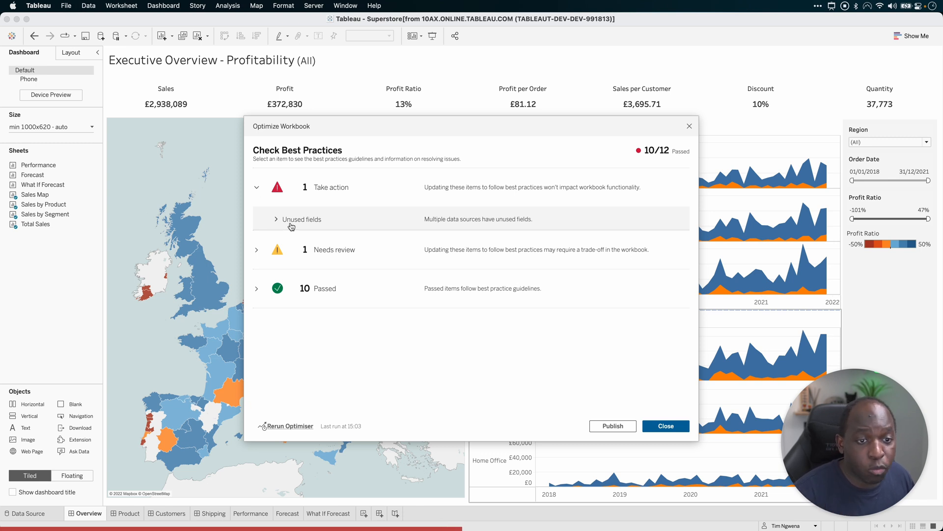
{"action": "left_click", "coordinate": [257, 187]}
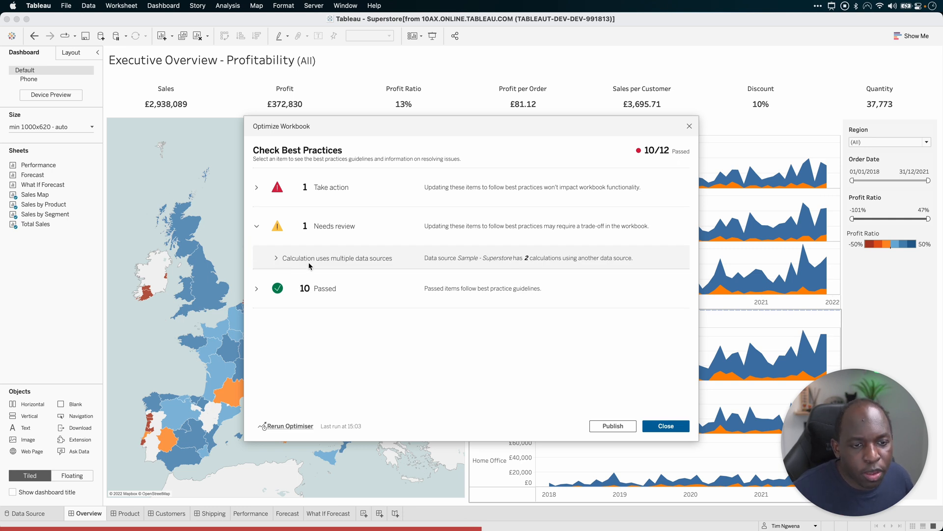
{"action": "mouse_move", "coordinate": [308, 247]}
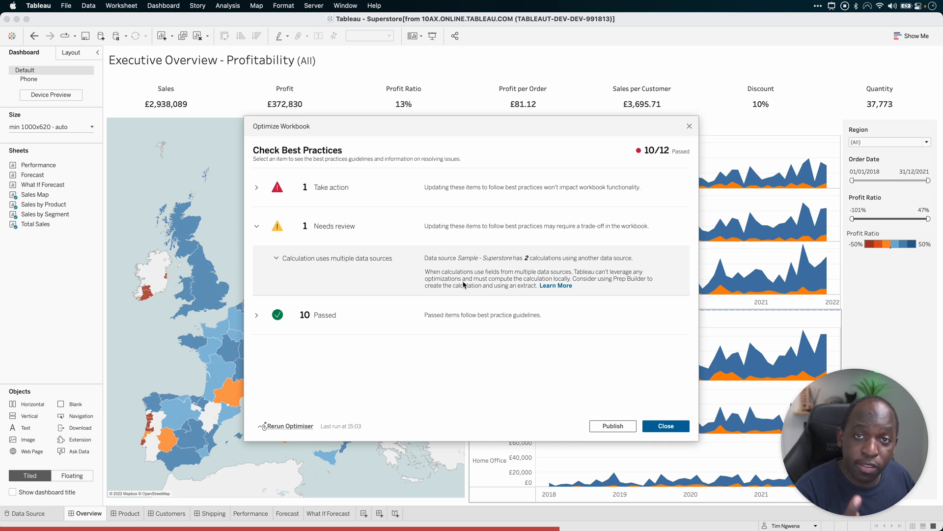
{"action": "mouse_move", "coordinate": [566, 282]}
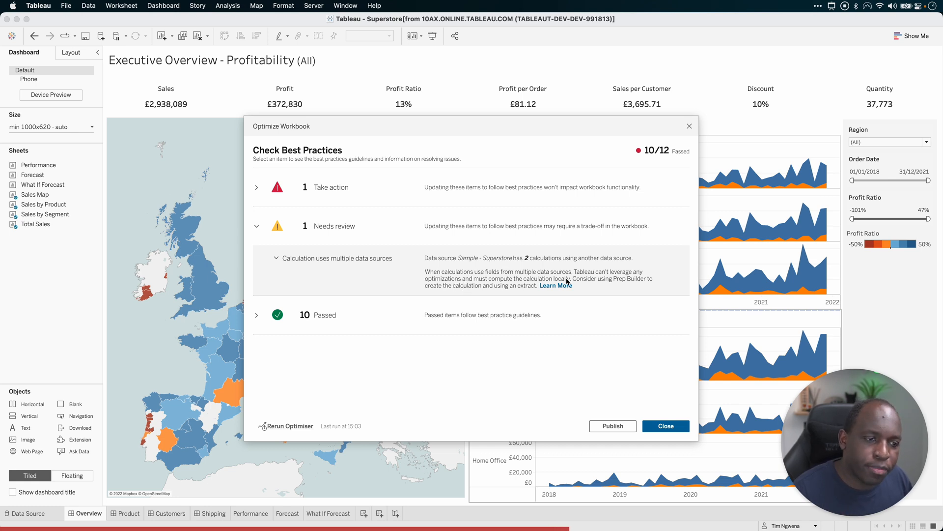
{"action": "mouse_move", "coordinate": [568, 286]}
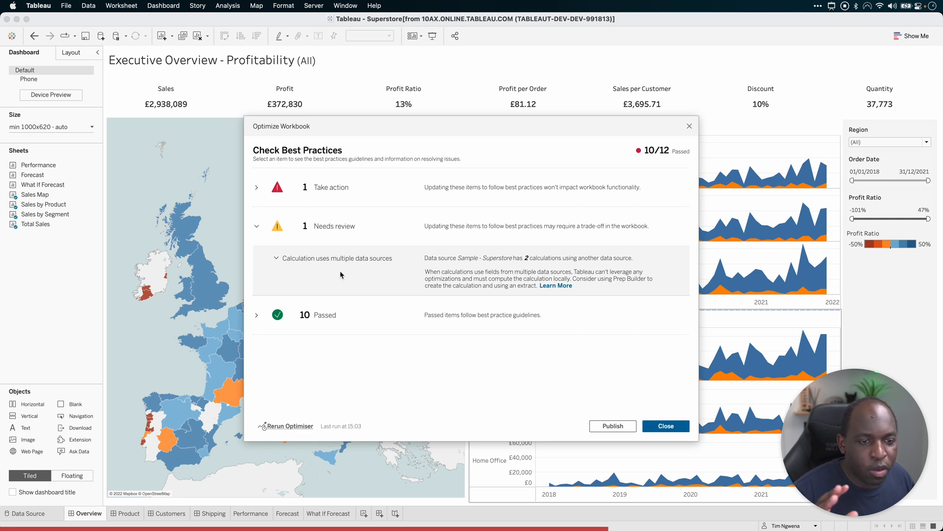
{"action": "mouse_move", "coordinate": [343, 272]}
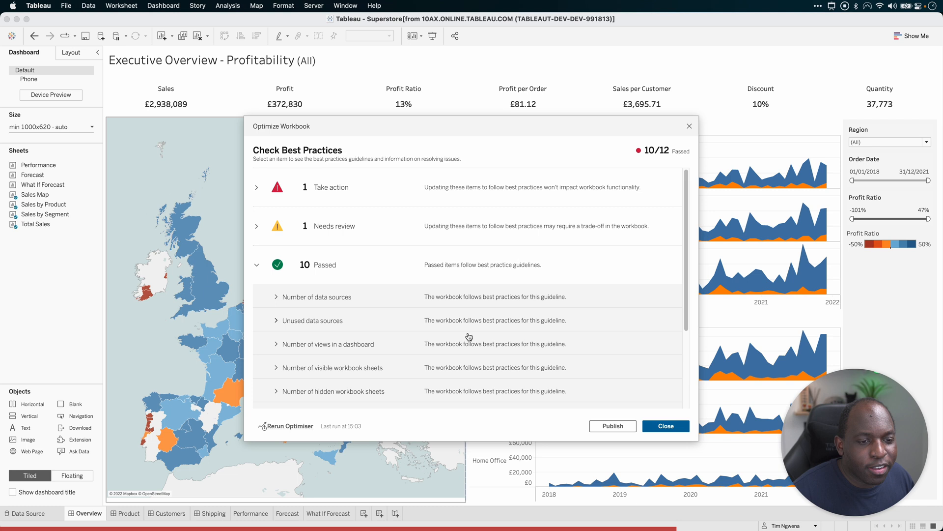
Step: Enlarge the results and expand the ten passed guidelines, Number of data sources onward
{"action": "left_click_drag", "start_coordinate": [472, 126], "coordinate": [501, 64]}
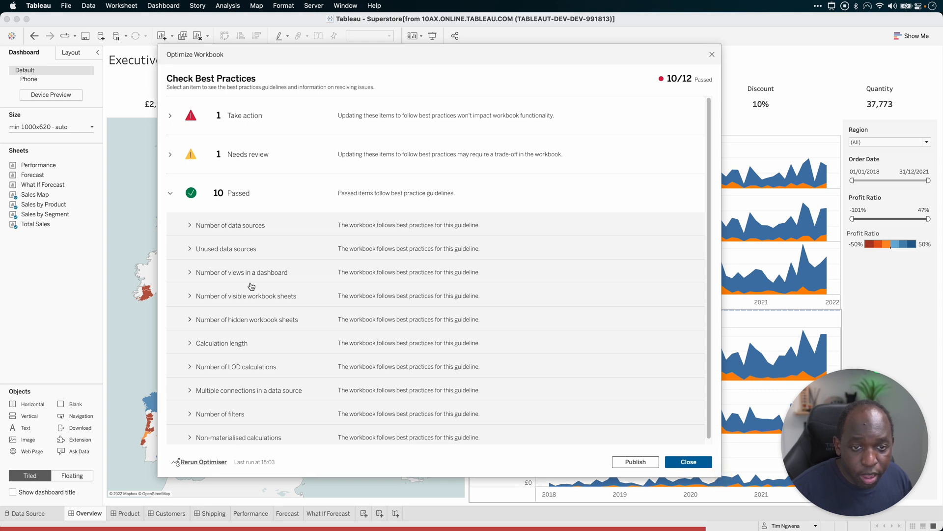
{"action": "mouse_move", "coordinate": [245, 254]}
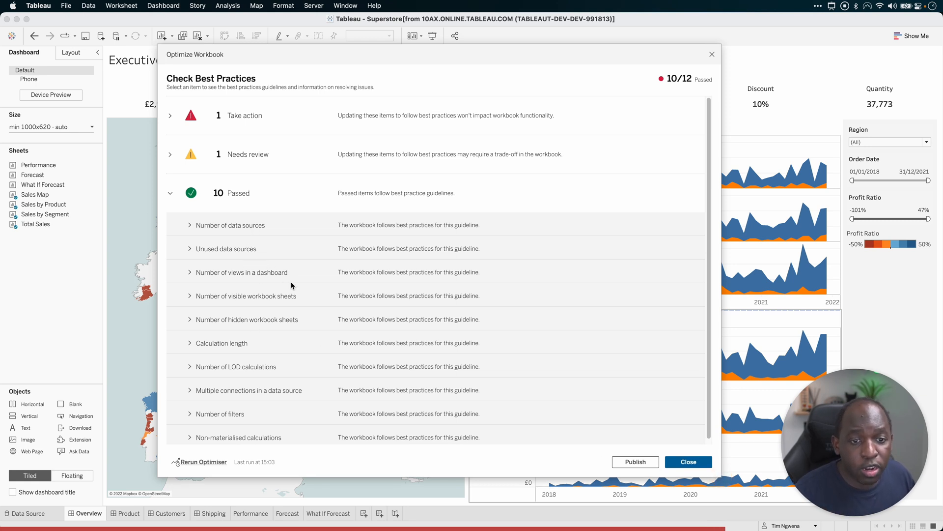
{"action": "mouse_move", "coordinate": [292, 308]}
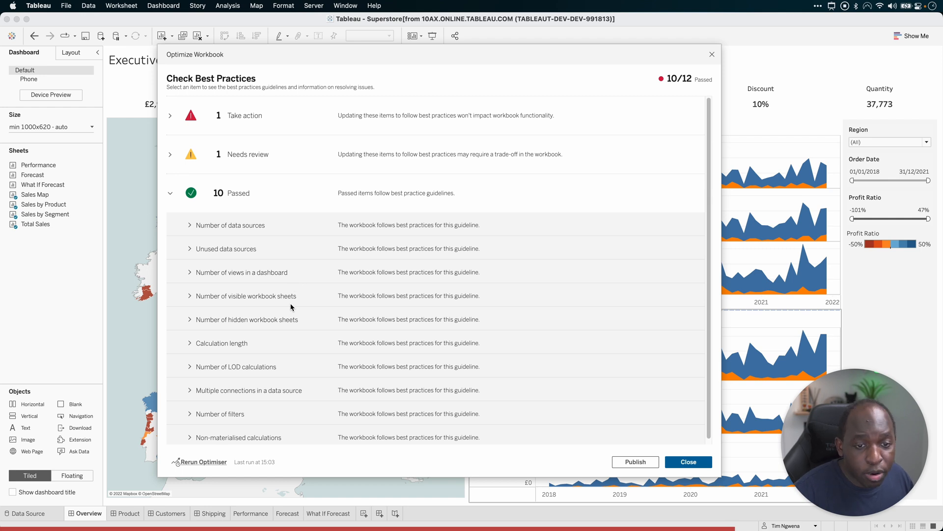
{"action": "mouse_move", "coordinate": [287, 334]}
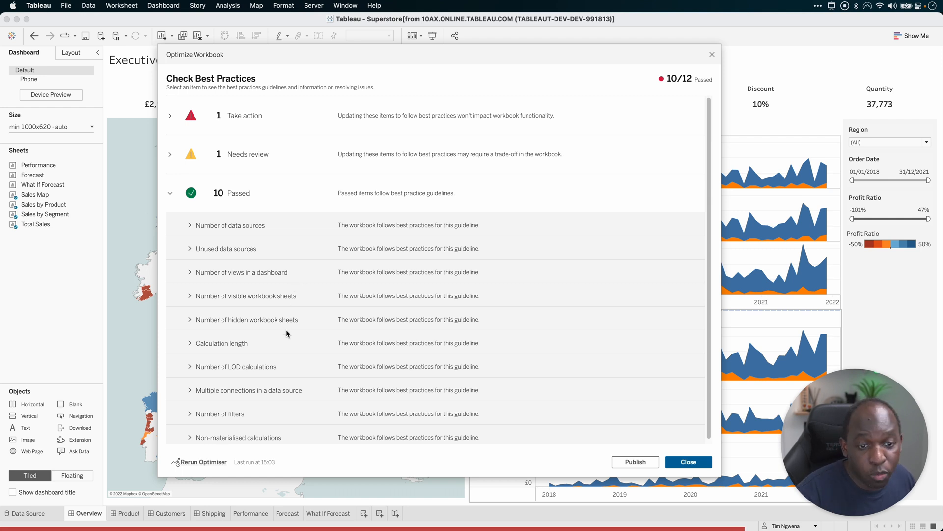
{"action": "mouse_move", "coordinate": [270, 379]}
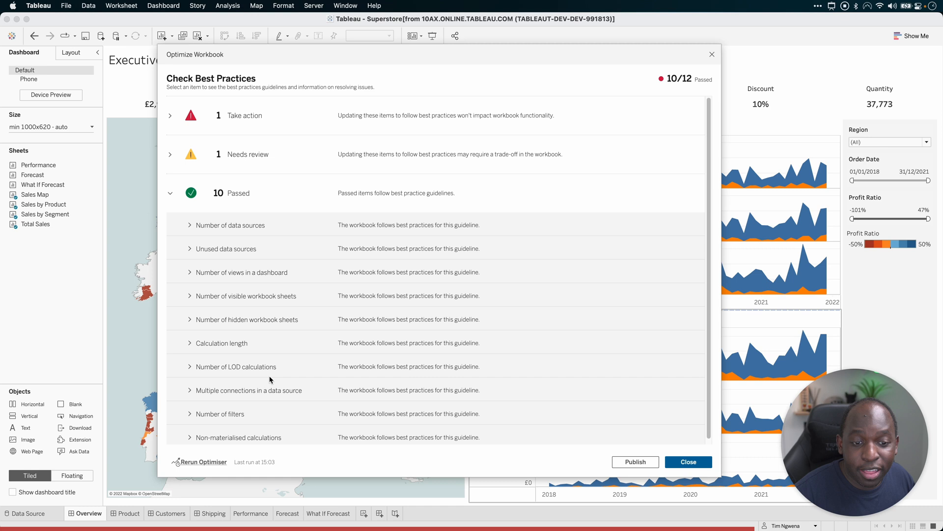
{"action": "mouse_move", "coordinate": [294, 397]}
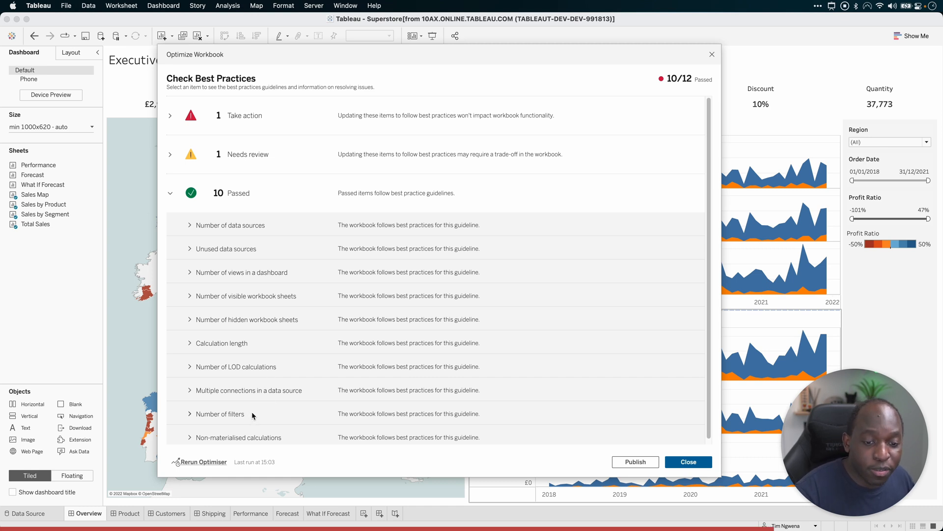
{"action": "mouse_move", "coordinate": [702, 339]}
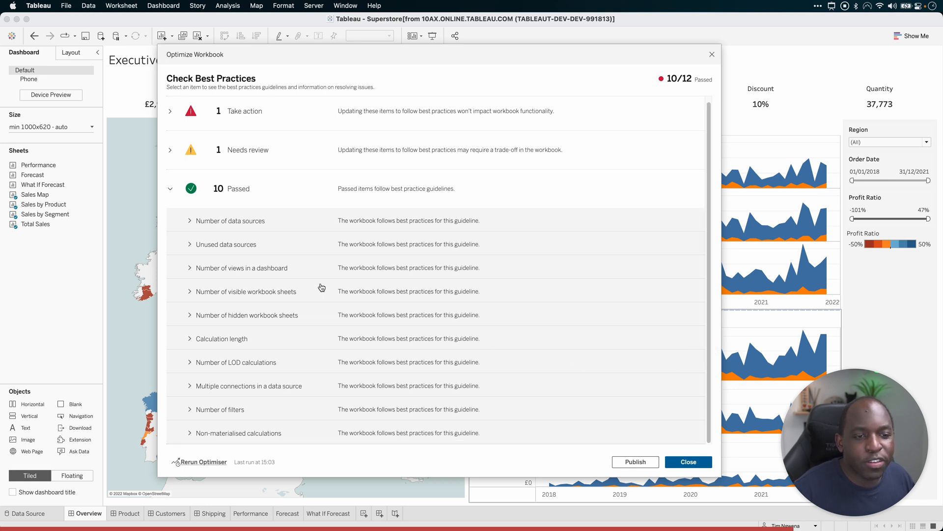
{"action": "mouse_move", "coordinate": [271, 329]}
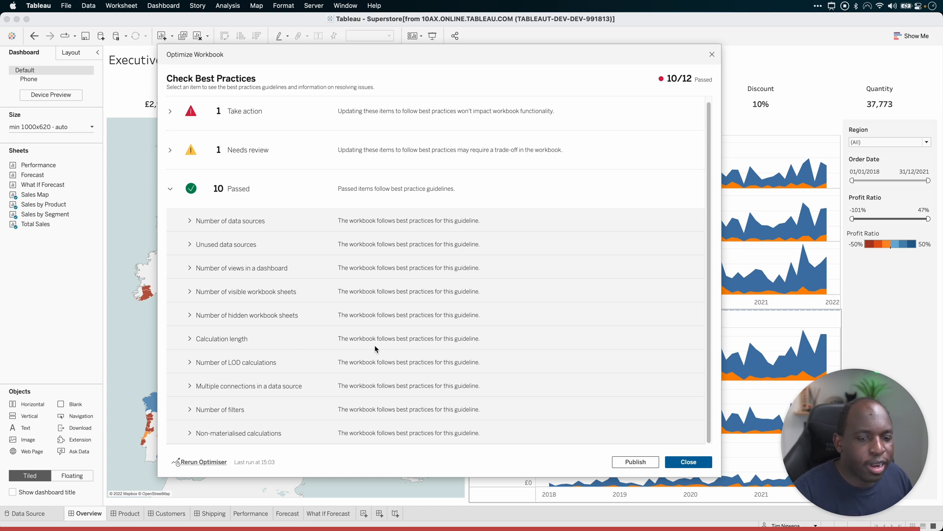
{"action": "mouse_move", "coordinate": [336, 348]}
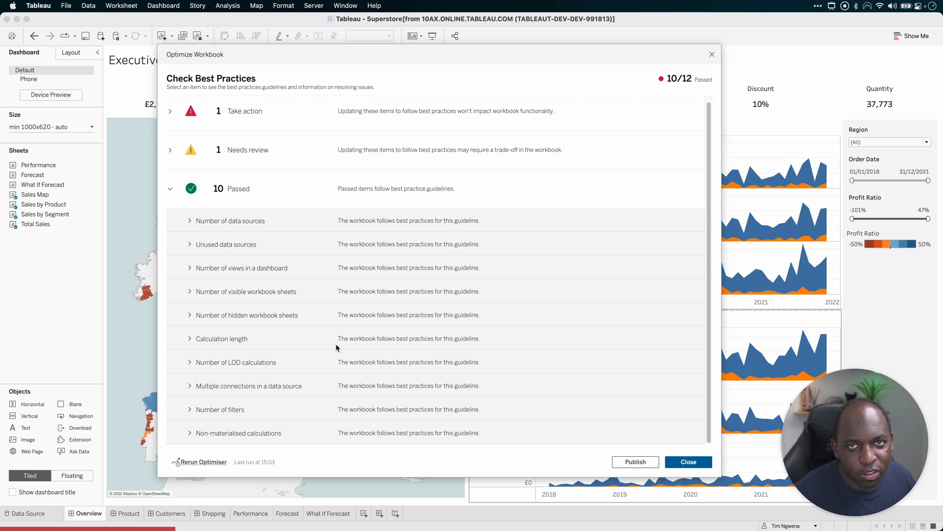
{"action": "mouse_move", "coordinate": [347, 341]}
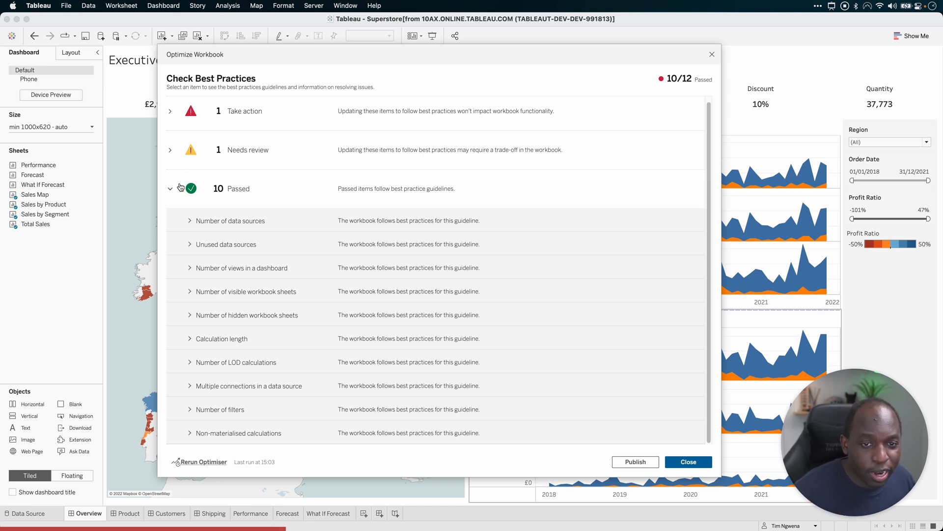
{"action": "left_click", "coordinate": [171, 188]}
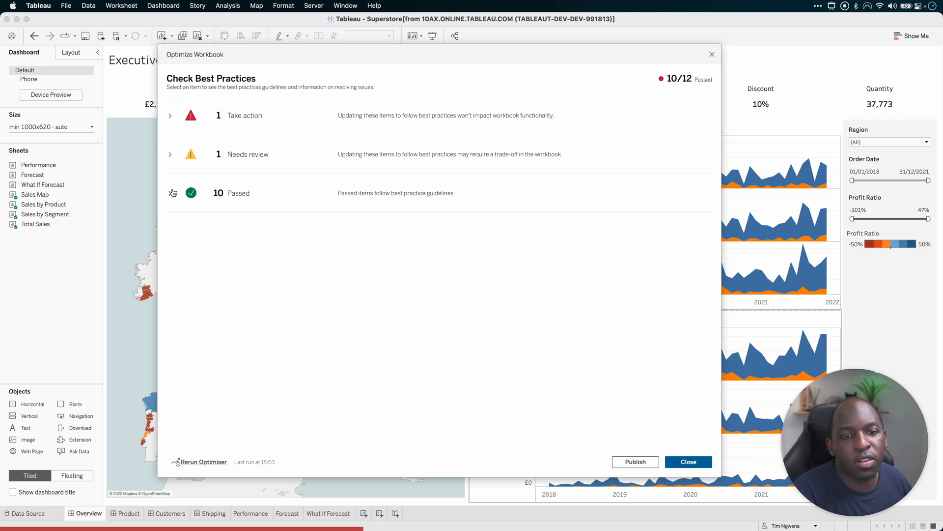
{"action": "left_click", "coordinate": [170, 192]}
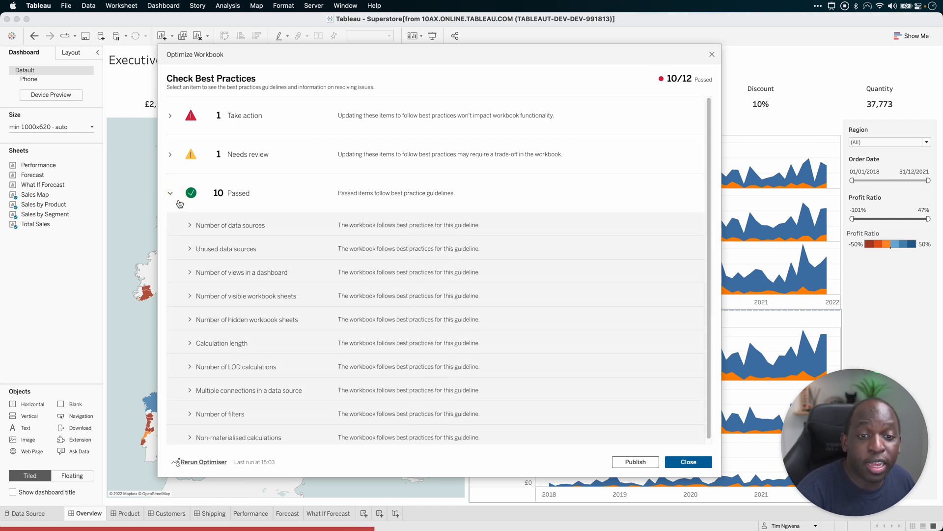
{"action": "mouse_move", "coordinate": [388, 359]}
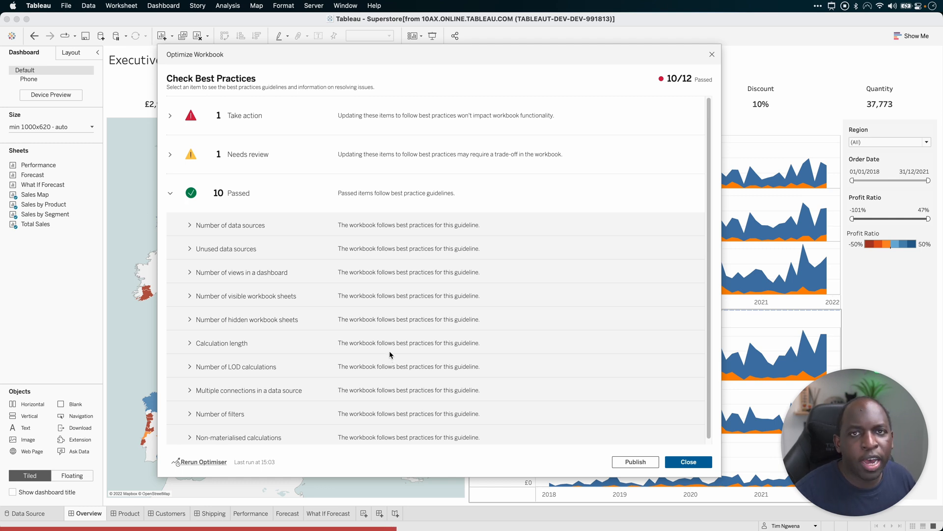
{"action": "mouse_move", "coordinate": [395, 377]}
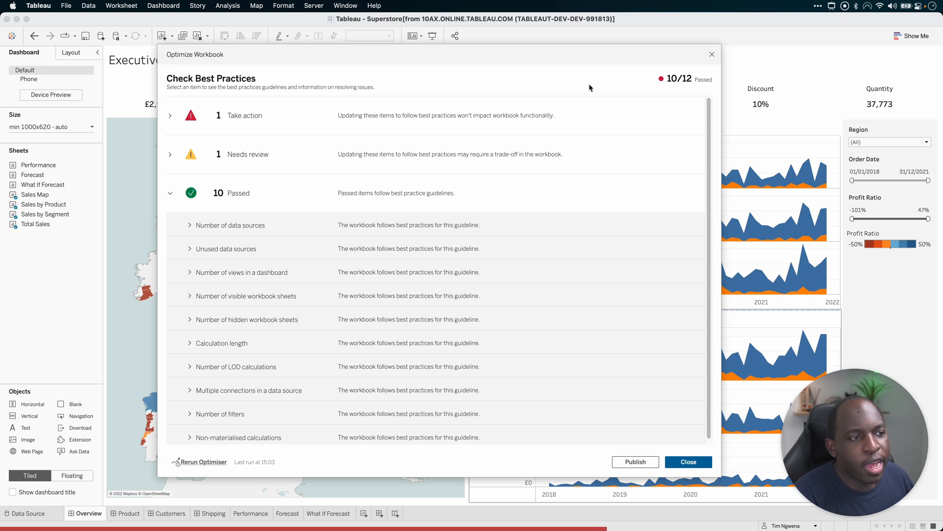
{"action": "mouse_move", "coordinate": [628, 102]}
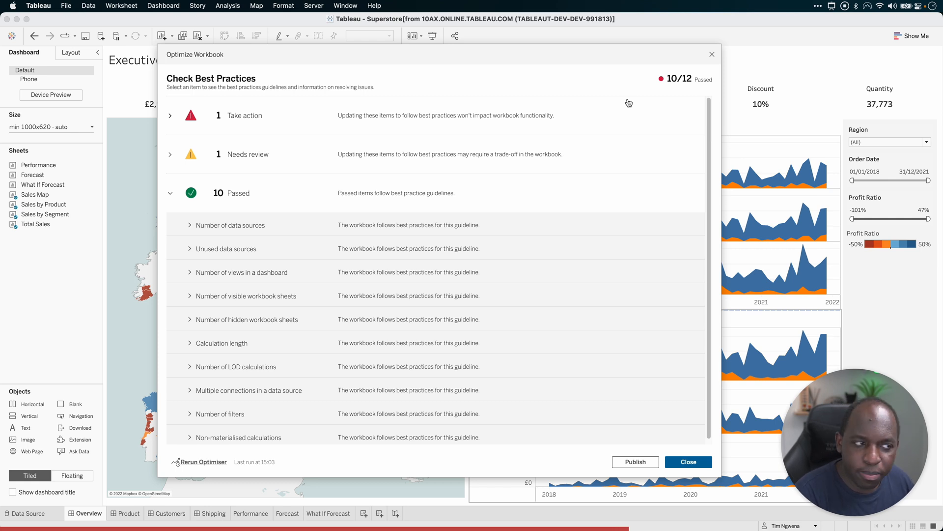
{"action": "scroll", "scroll_direction": "down", "scroll_amount": 3}
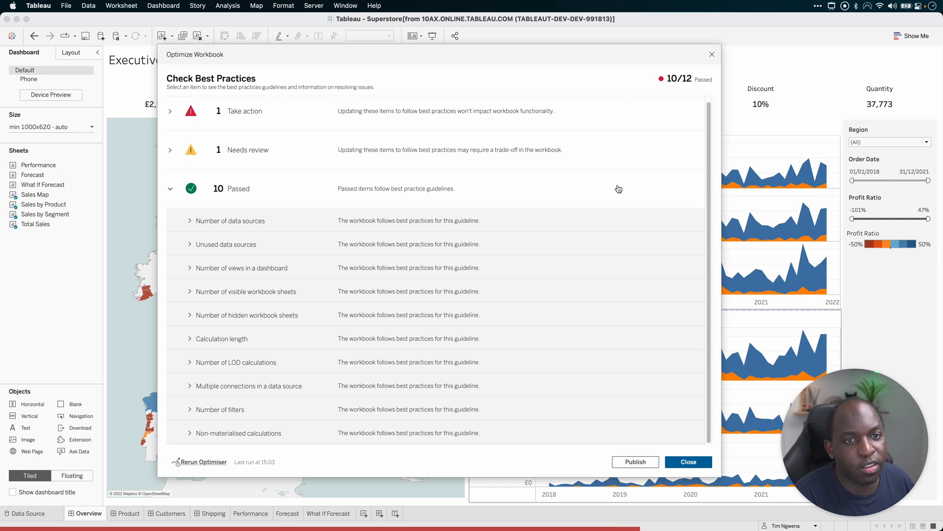
{"action": "mouse_move", "coordinate": [458, 386]}
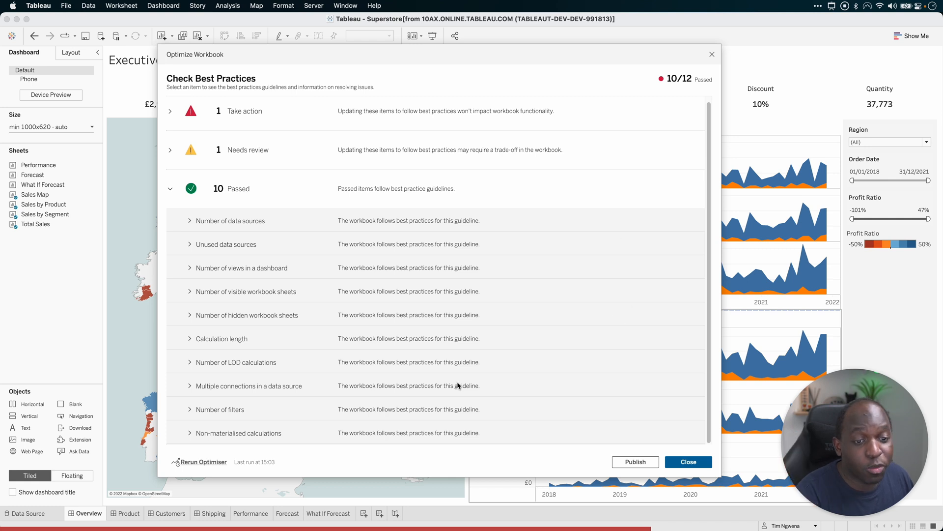
{"action": "mouse_move", "coordinate": [397, 359]}
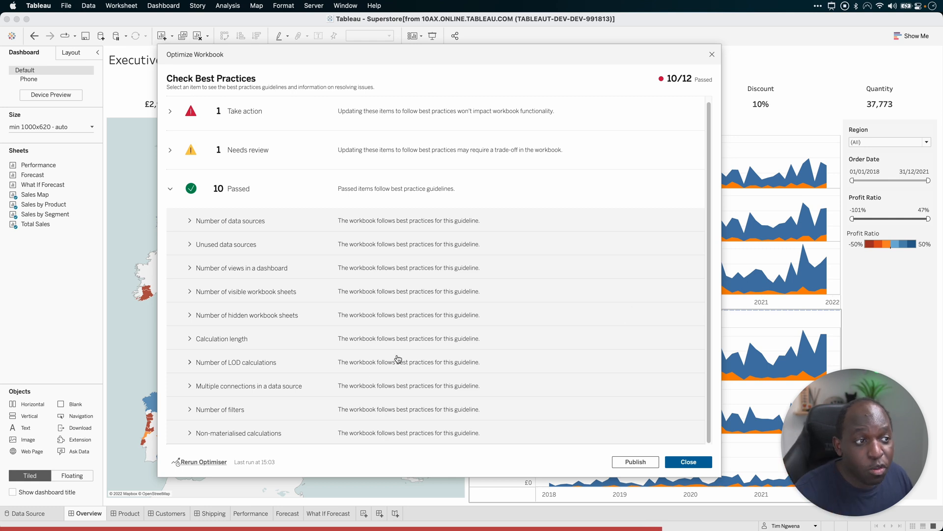
{"action": "mouse_move", "coordinate": [219, 453]}
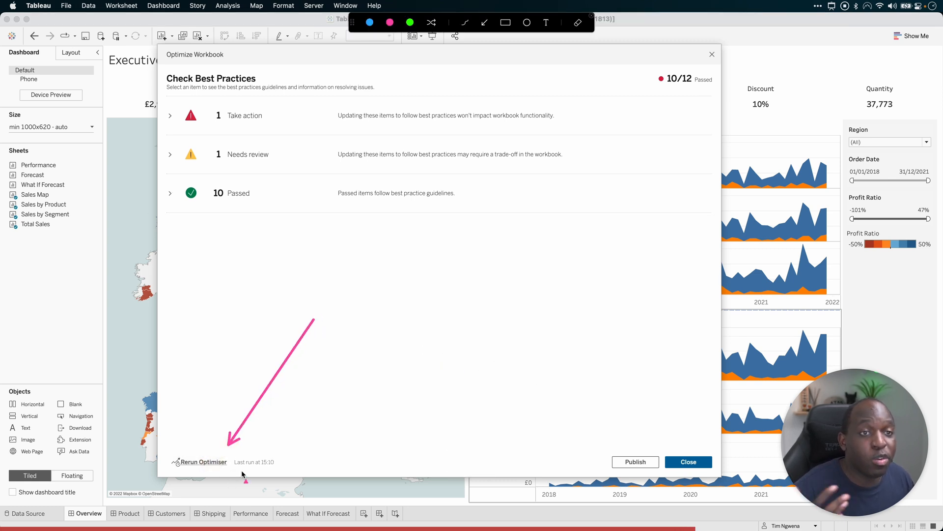
{"action": "mouse_move", "coordinate": [268, 467]}
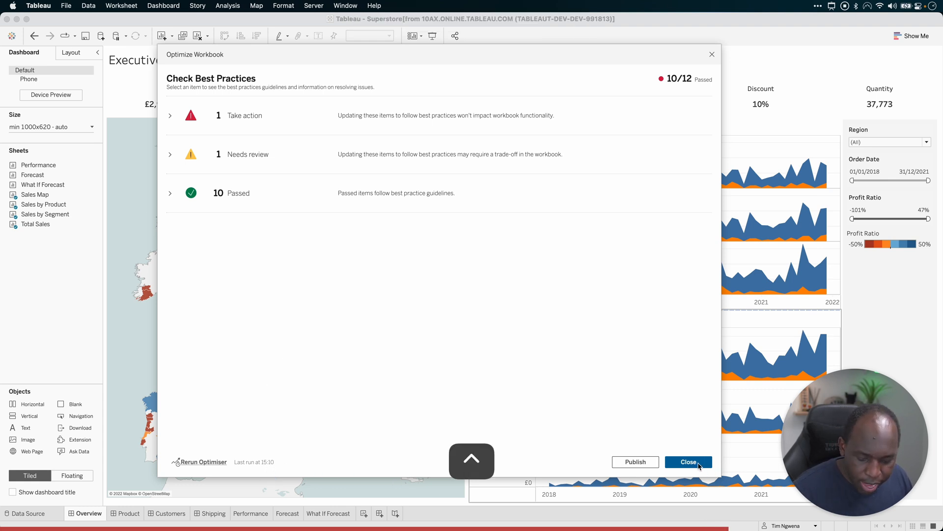
Step: Expand the passed guidelines once more, then close the optimizer results
{"action": "left_click", "coordinate": [687, 461]}
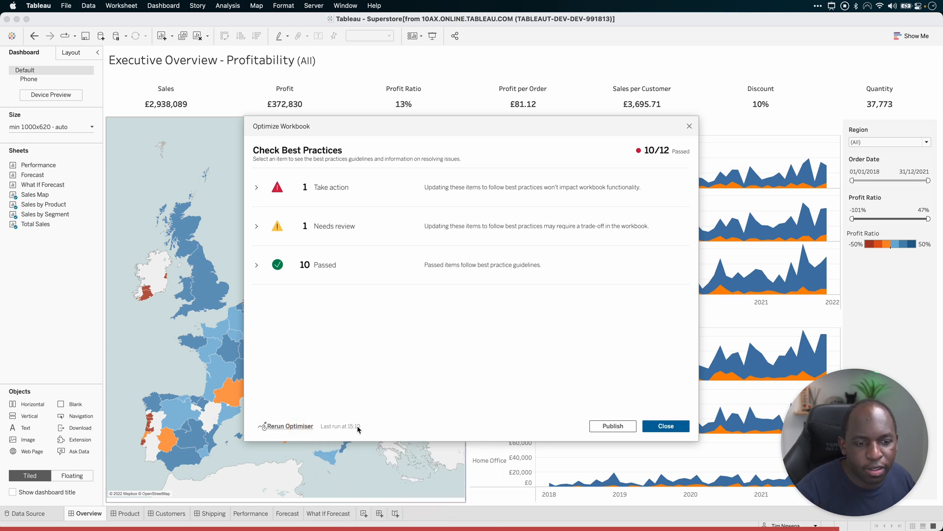
{"action": "mouse_move", "coordinate": [363, 433]}
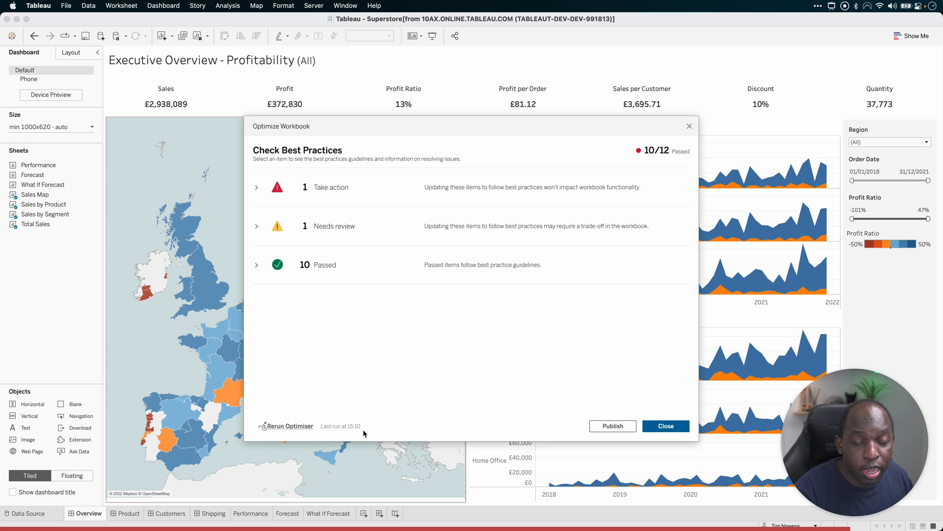
{"action": "left_click", "coordinate": [256, 265]}
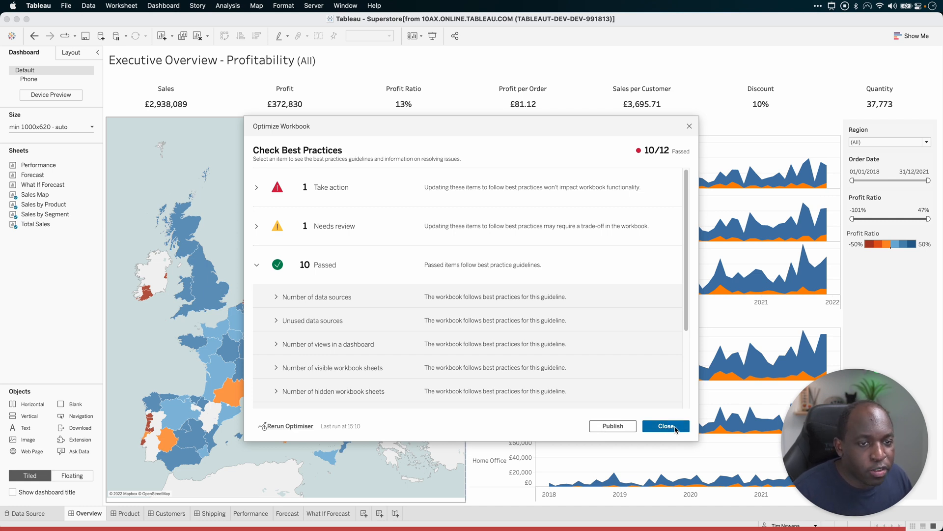
{"action": "left_click", "coordinate": [666, 426]}
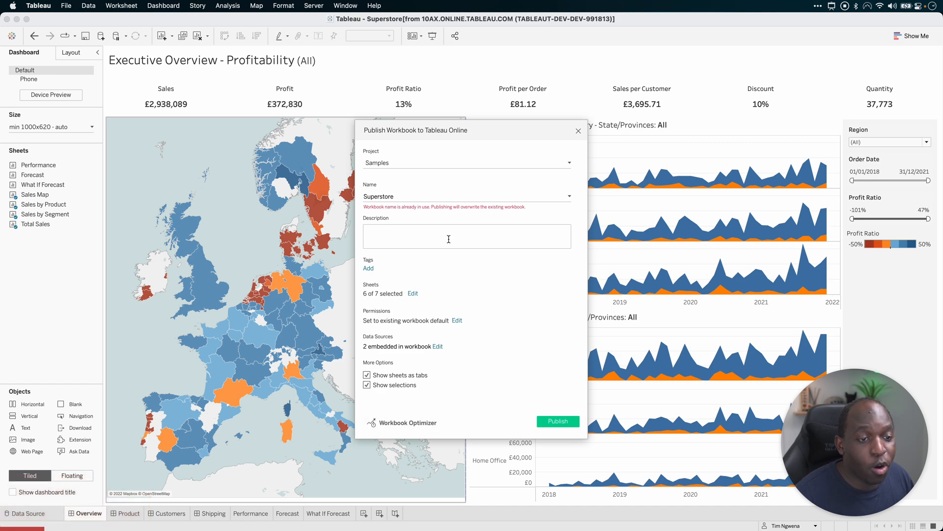
Step: Rerun Workbook Optimizer from the publish dialog and close its results
{"action": "left_click", "coordinate": [407, 423]}
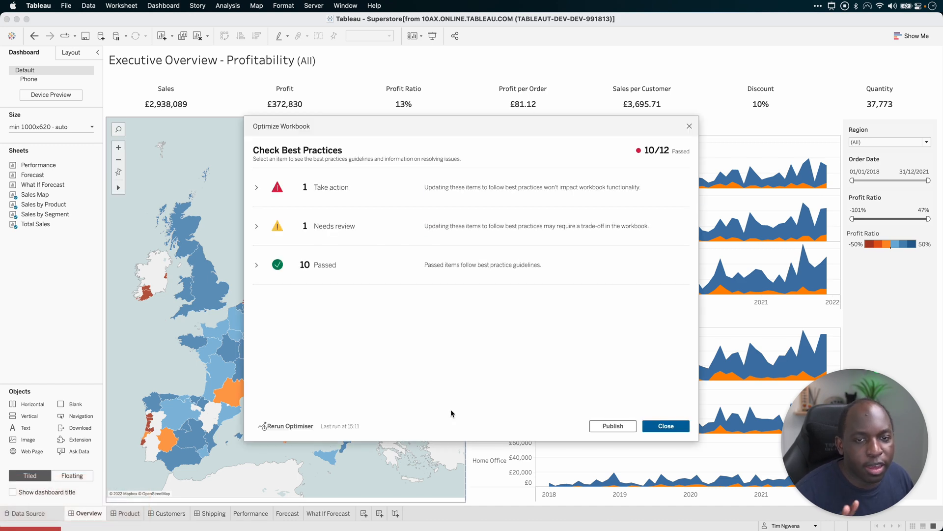
{"action": "left_click", "coordinate": [665, 425]}
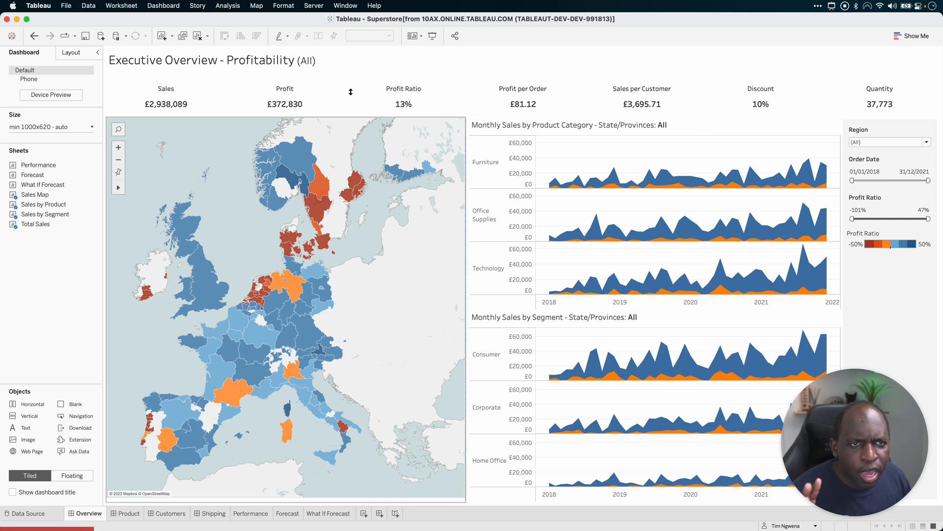
{"action": "mouse_move", "coordinate": [362, 217]}
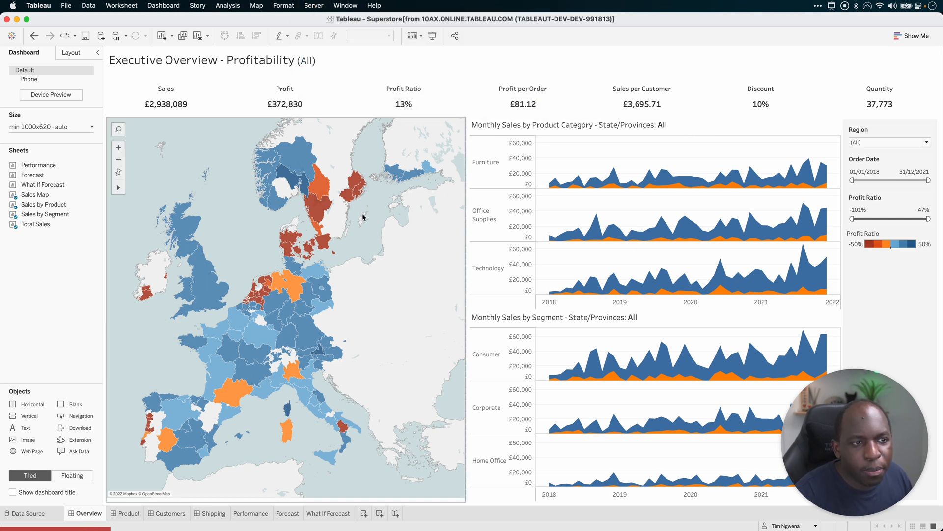
{"action": "mouse_move", "coordinate": [376, 275]}
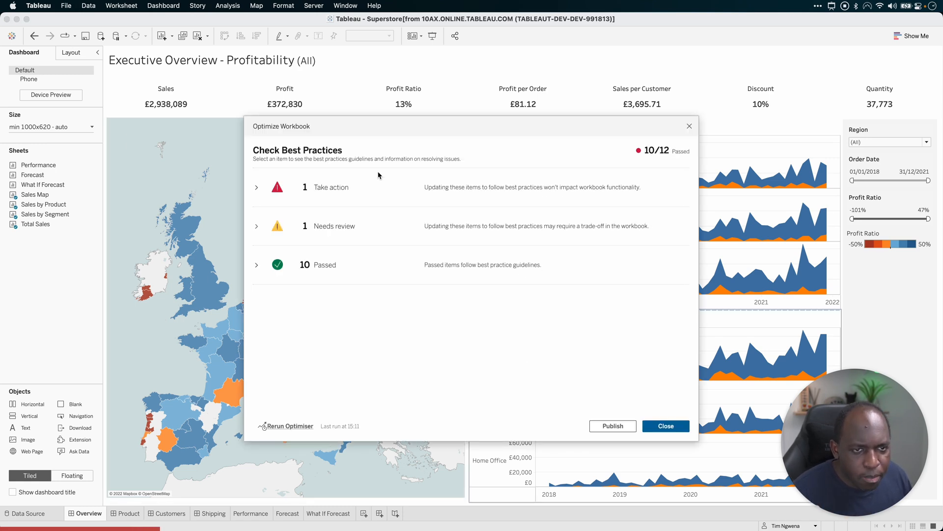
{"action": "left_click", "coordinate": [665, 426]}
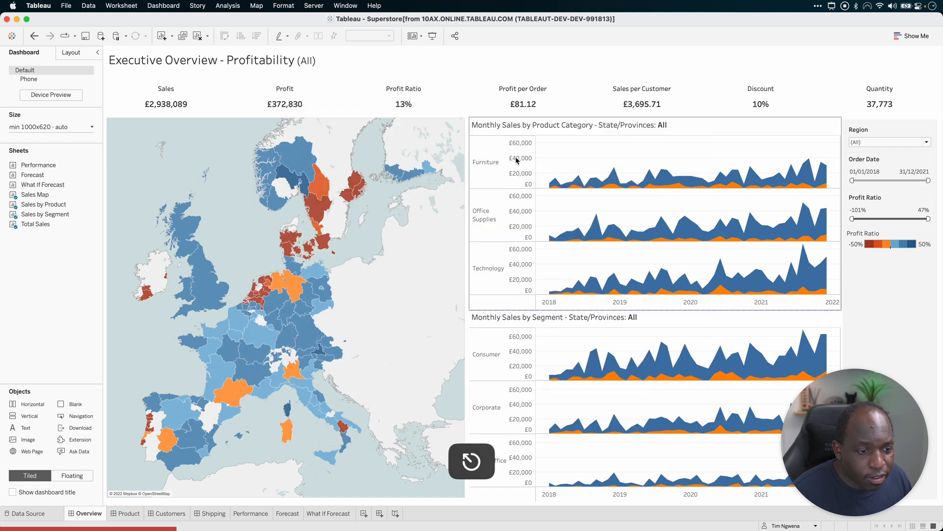
Step: Reopen Publish Workbook, run the optimizer again at 15:11, and continue to publishing
{"action": "left_click", "coordinate": [314, 5]}
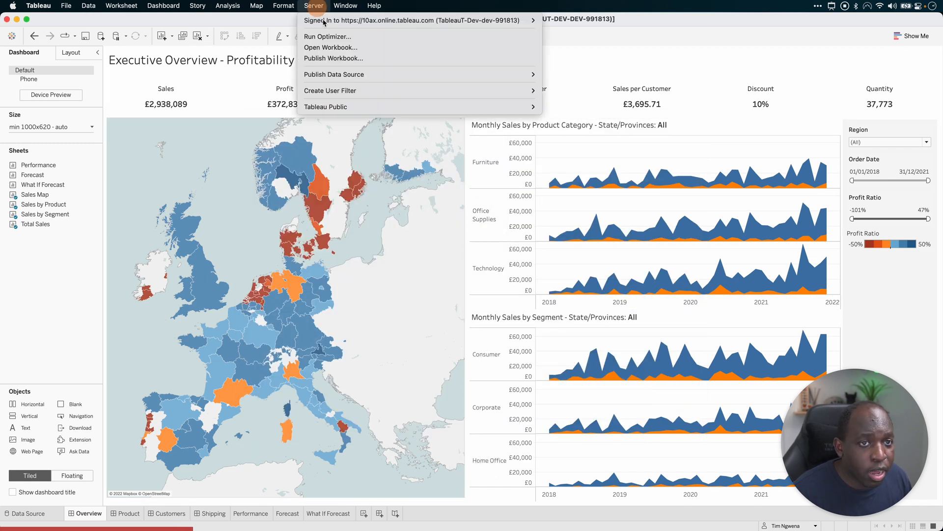
{"action": "left_click", "coordinate": [445, 199]}
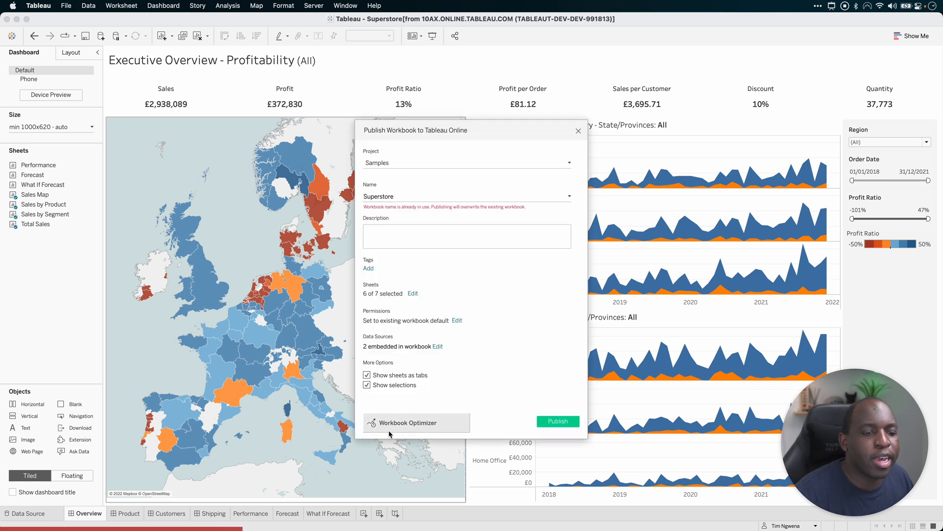
{"action": "left_click", "coordinate": [407, 421]}
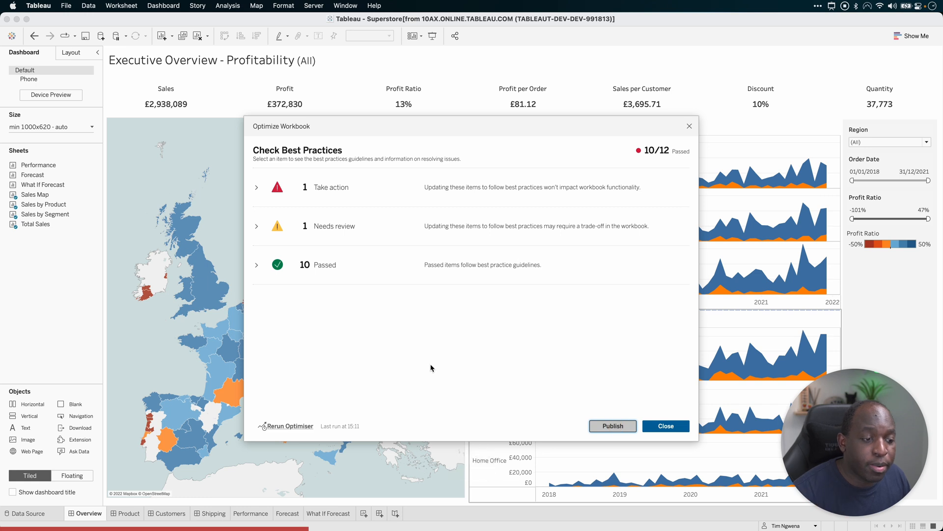
{"action": "left_click", "coordinate": [613, 426]}
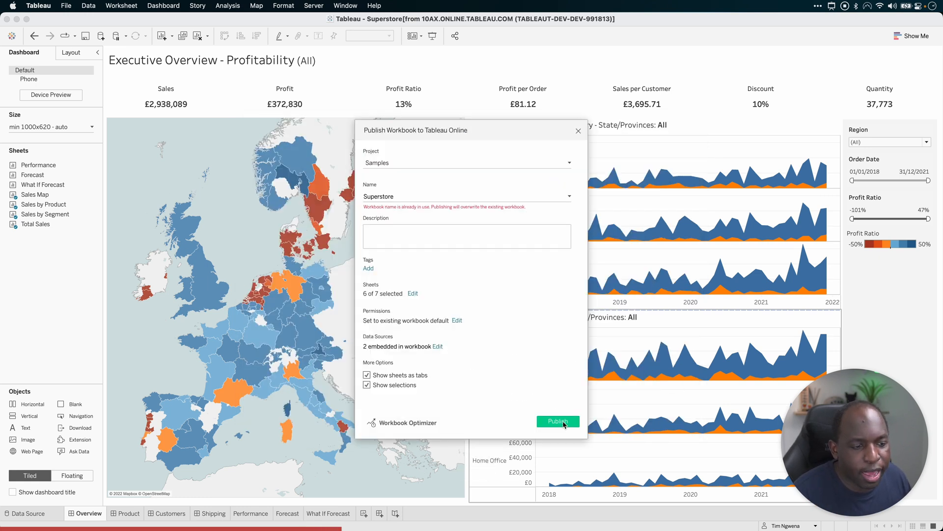
Step: Publish Superstore to Tableau Online, reaching the overwrite existing workbook prompt
{"action": "left_click", "coordinate": [558, 421]}
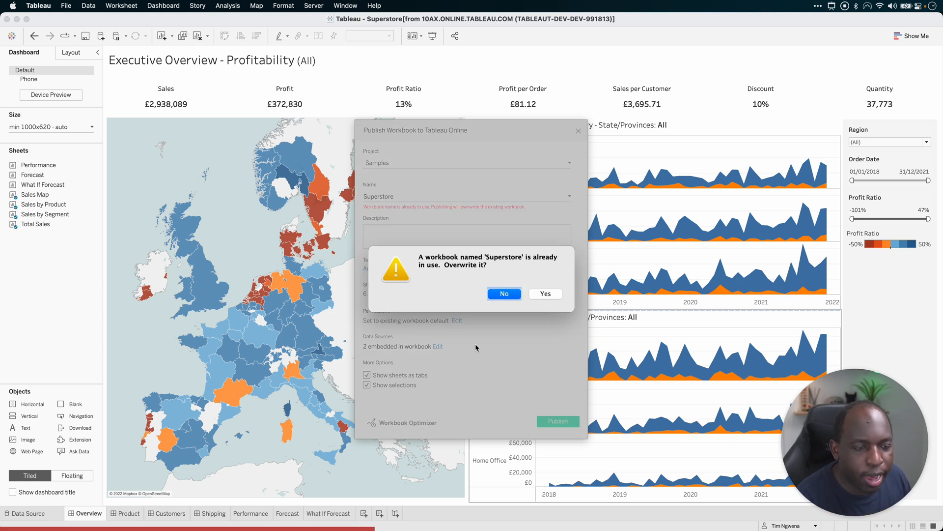
{"action": "mouse_move", "coordinate": [610, 269]}
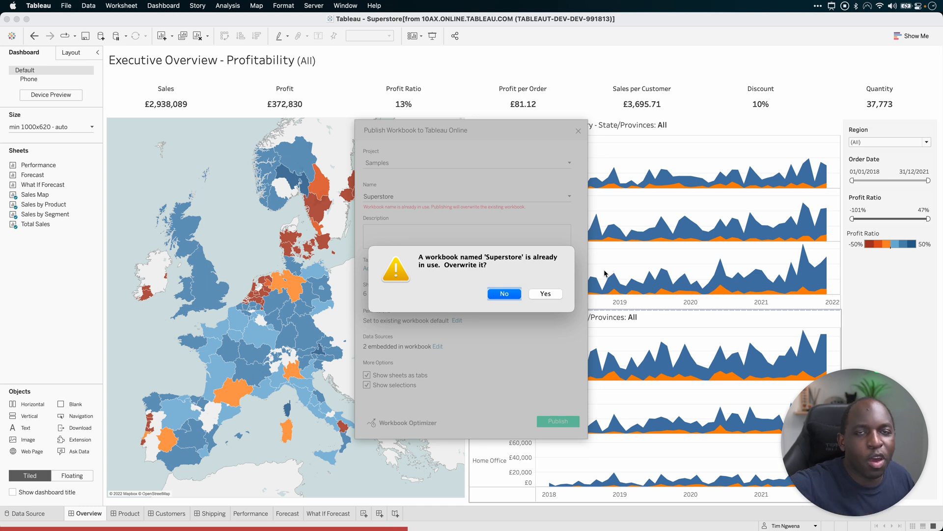
{"action": "mouse_move", "coordinate": [591, 272]}
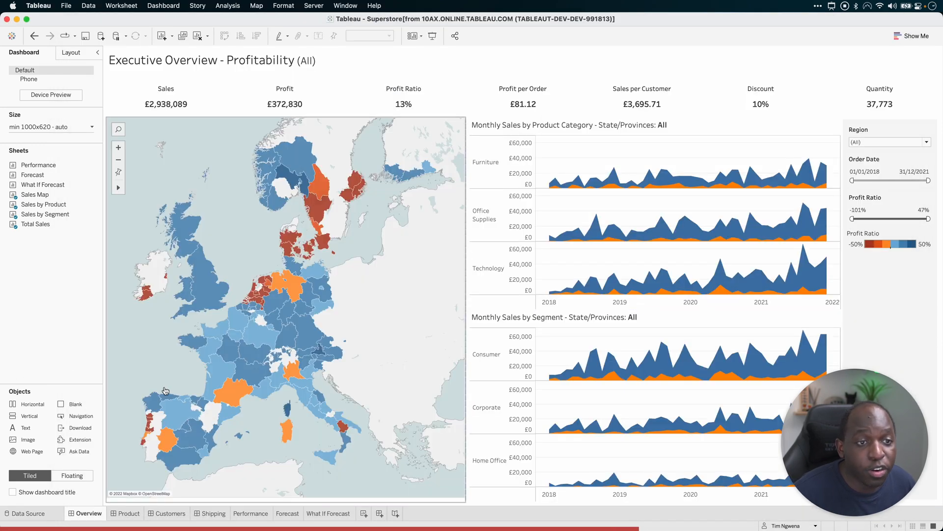
{"action": "mouse_move", "coordinate": [188, 363]}
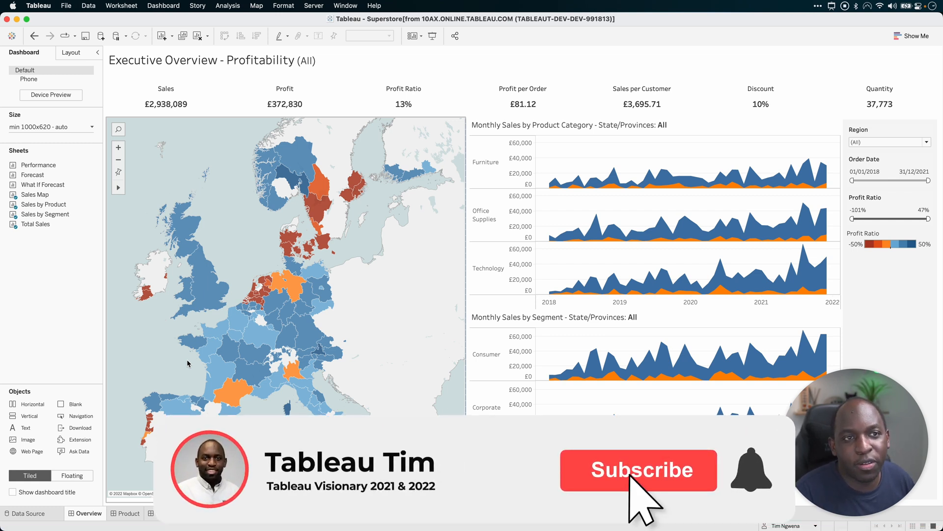
{"action": "left_click", "coordinate": [638, 469]}
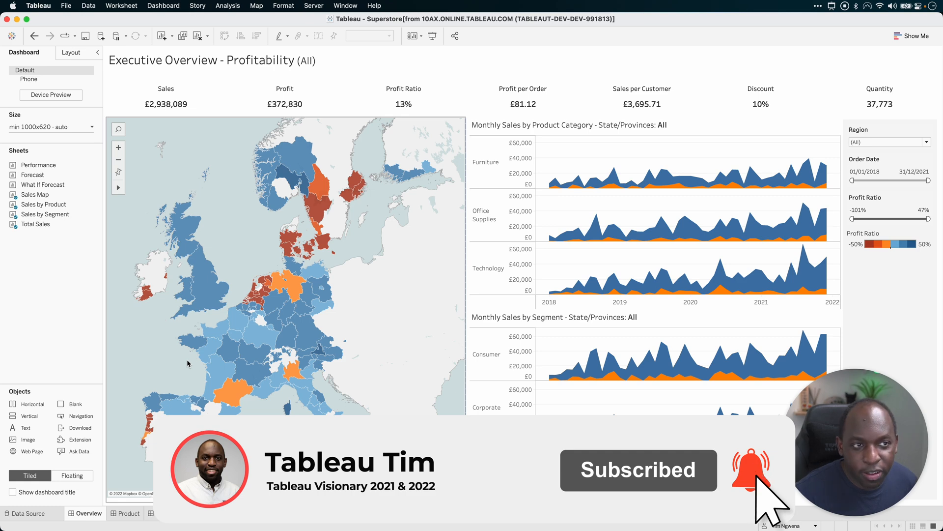